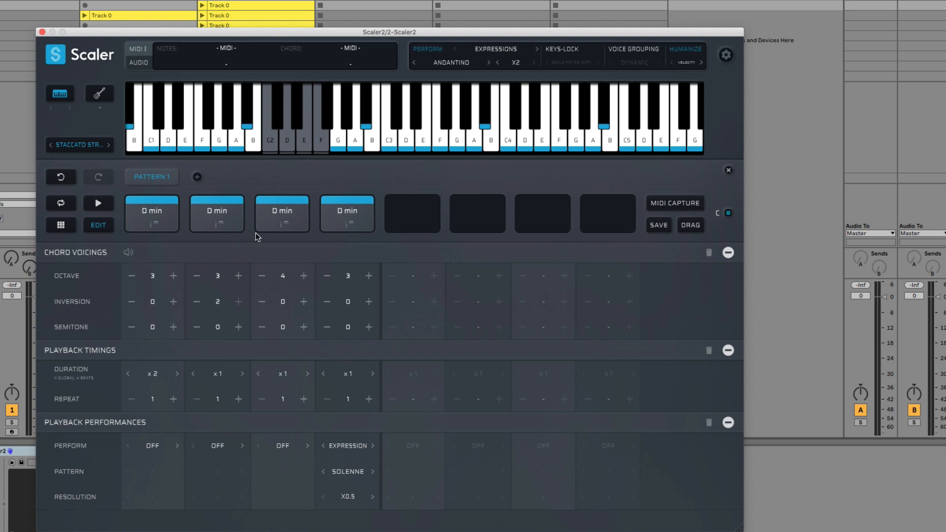
mouse_move(168, 46)
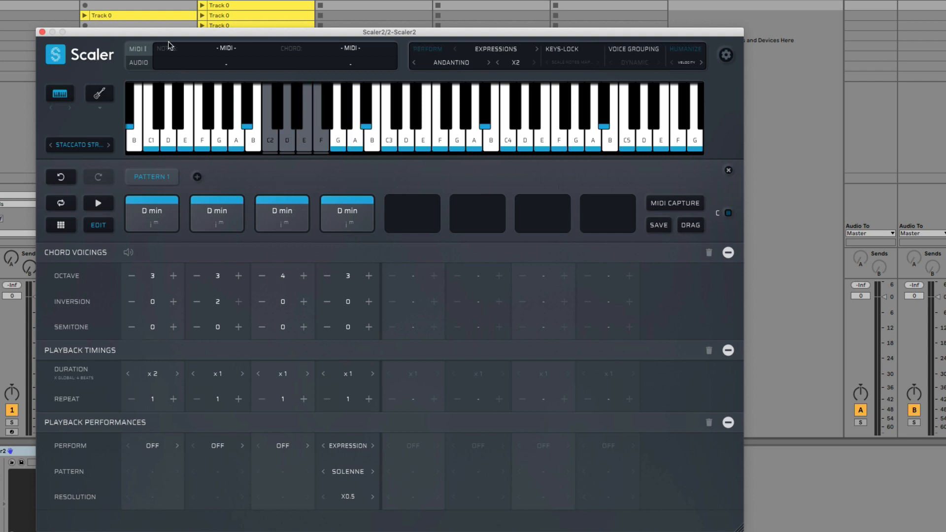
mouse_move(360, 10)
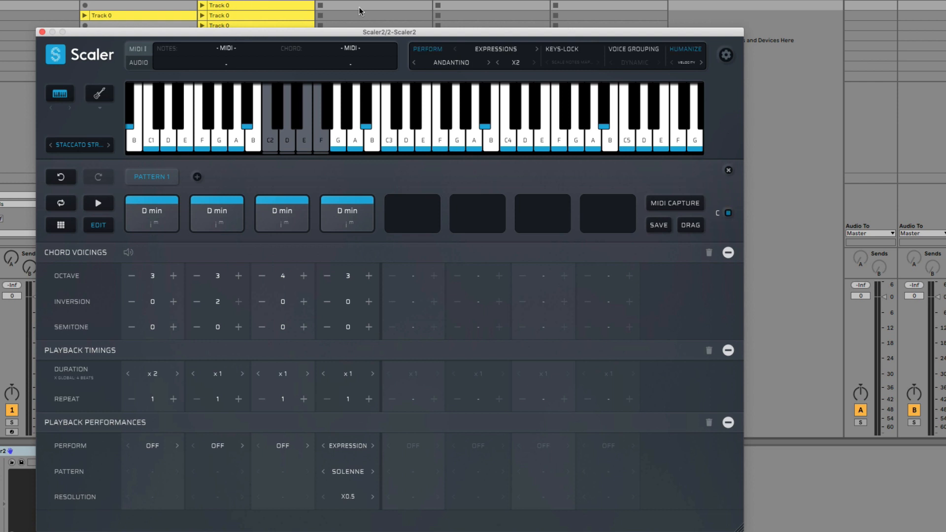
mouse_move(405, 5)
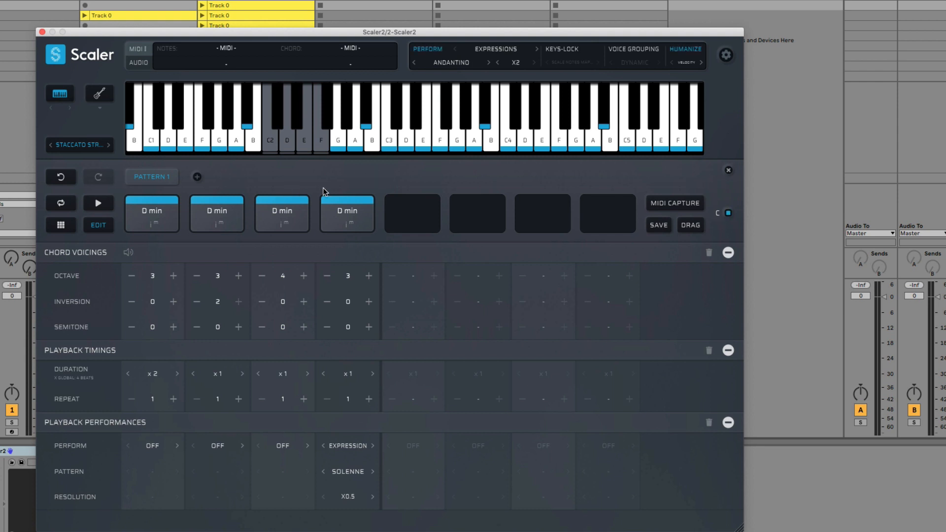
mouse_move(288, 179)
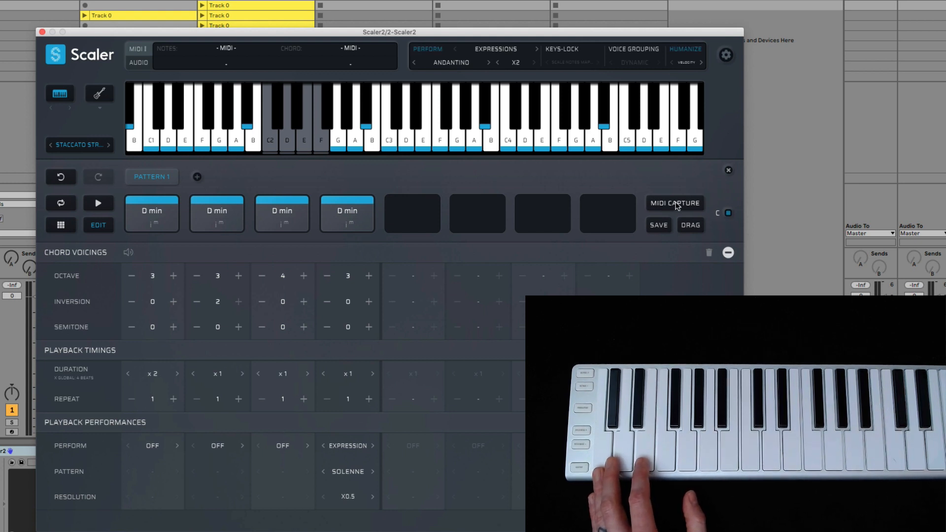
Step: Start MIDI Capture to record the chords played on the hardware keyboard
click(674, 203)
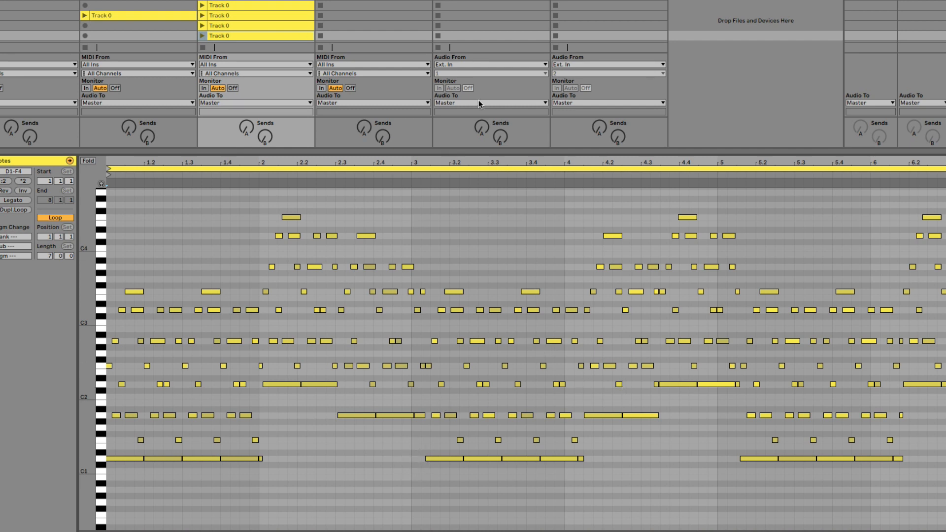
mouse_move(697, 247)
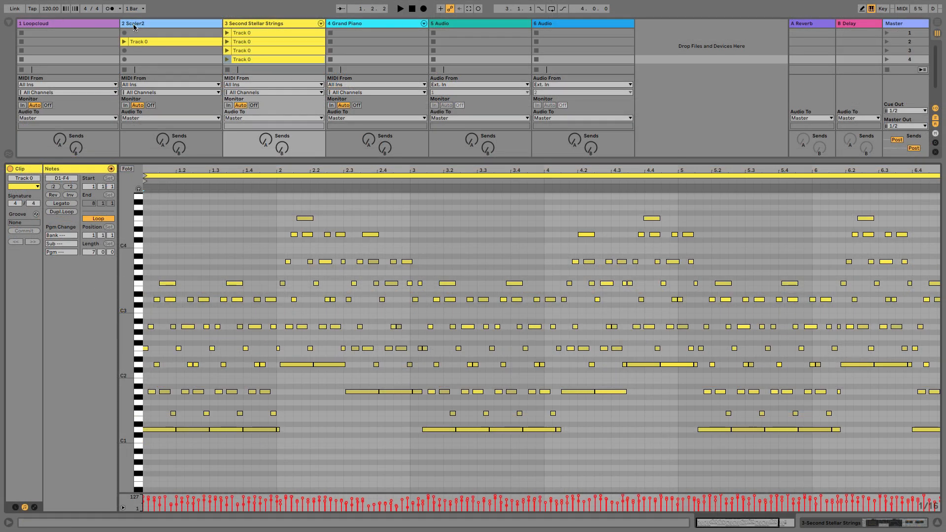
Step: Bring the Scaler 2 plugin window back up and move it toward the screen centre
click(132, 22)
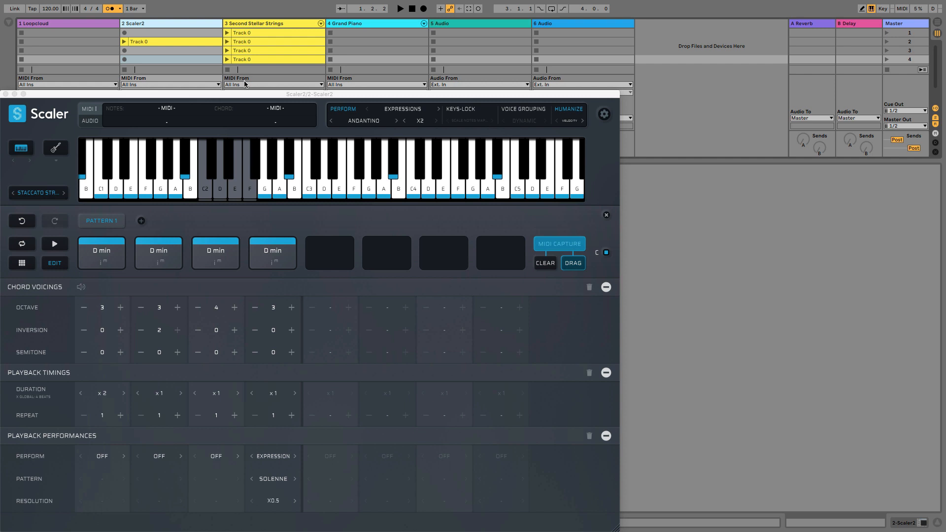
drag(309, 93, 460, 54)
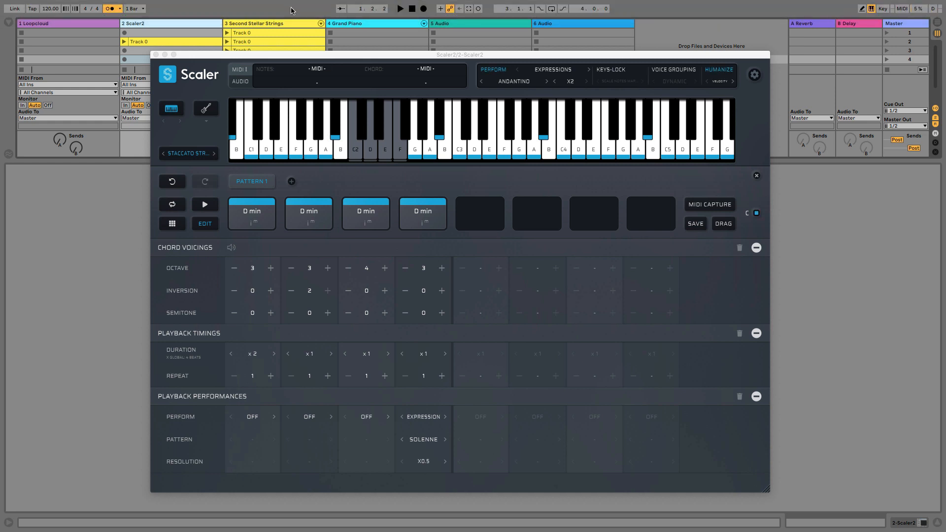
mouse_move(313, 17)
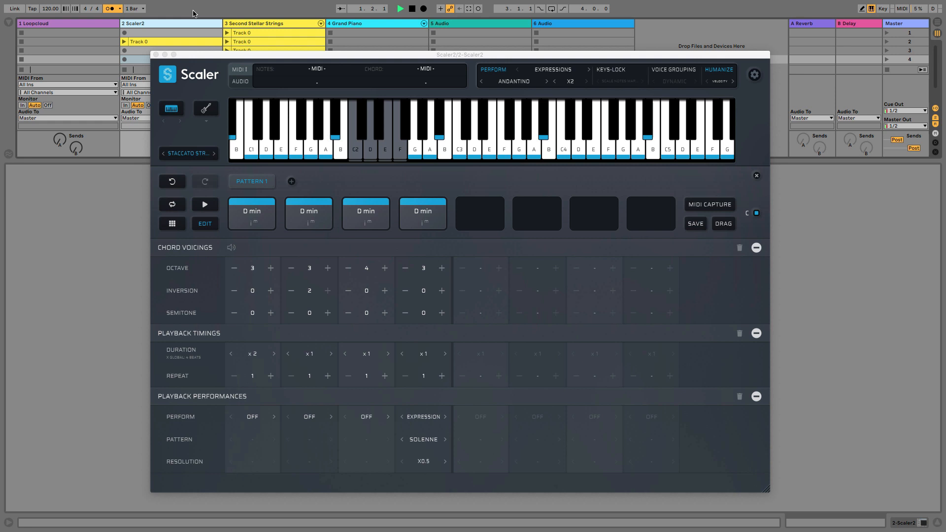
Step: Nudge the Scaler 2 window left and upward to a new spot over the session
drag(460, 54, 391, 71)
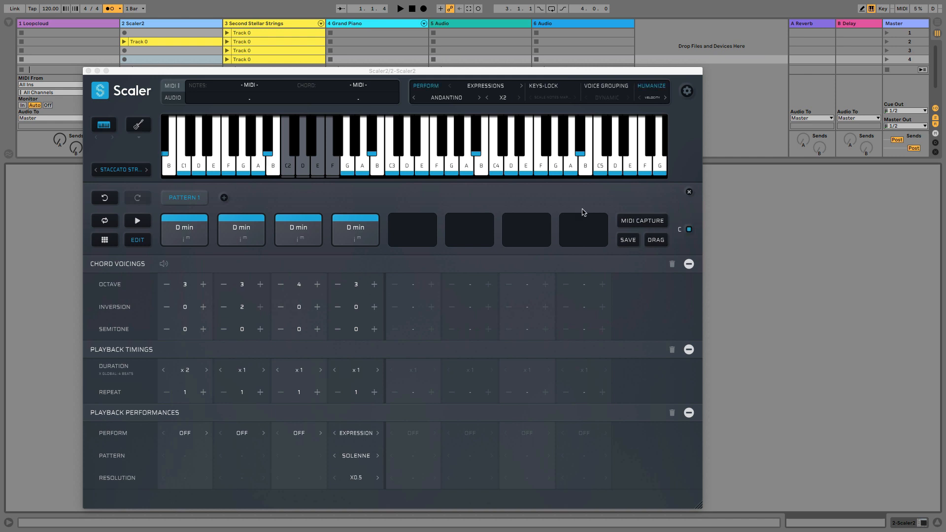
mouse_move(727, 212)
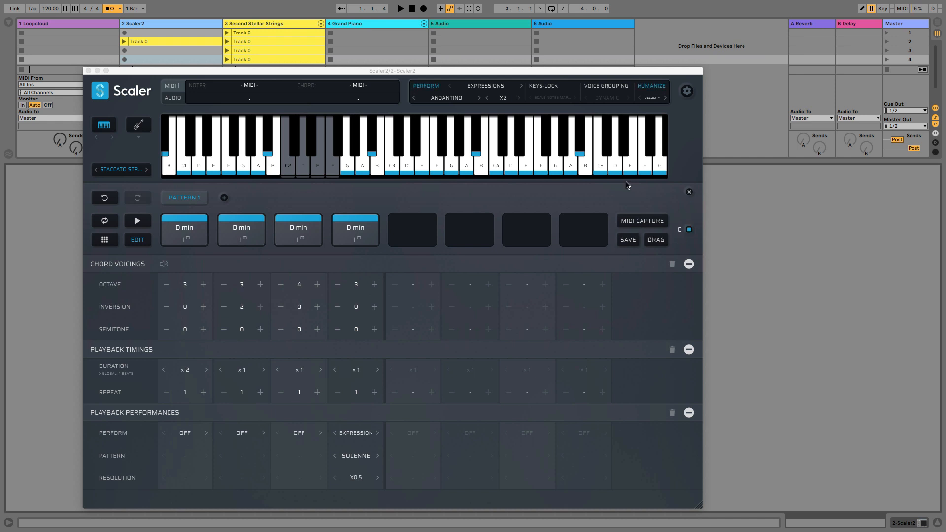
drag(412, 71, 412, 52)
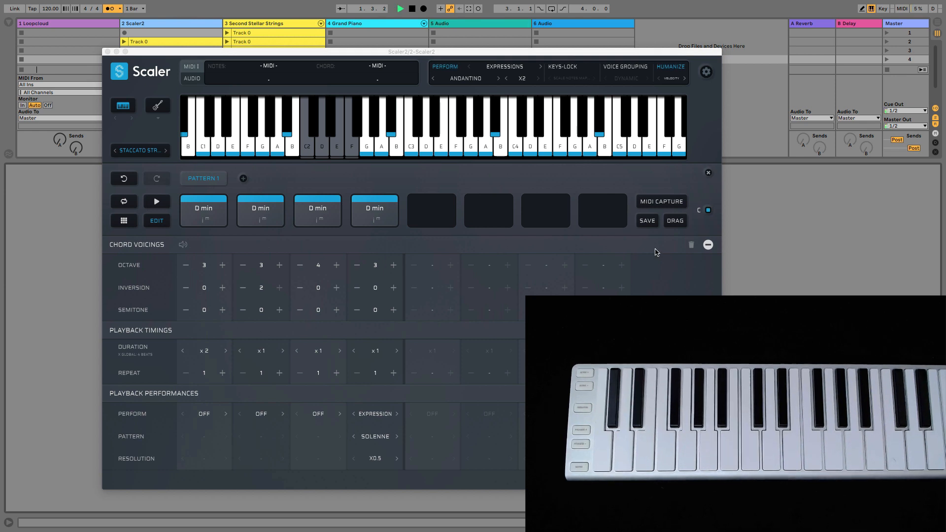
Step: Start MIDI Capture again to record the live chord progression from the keyboard
click(660, 201)
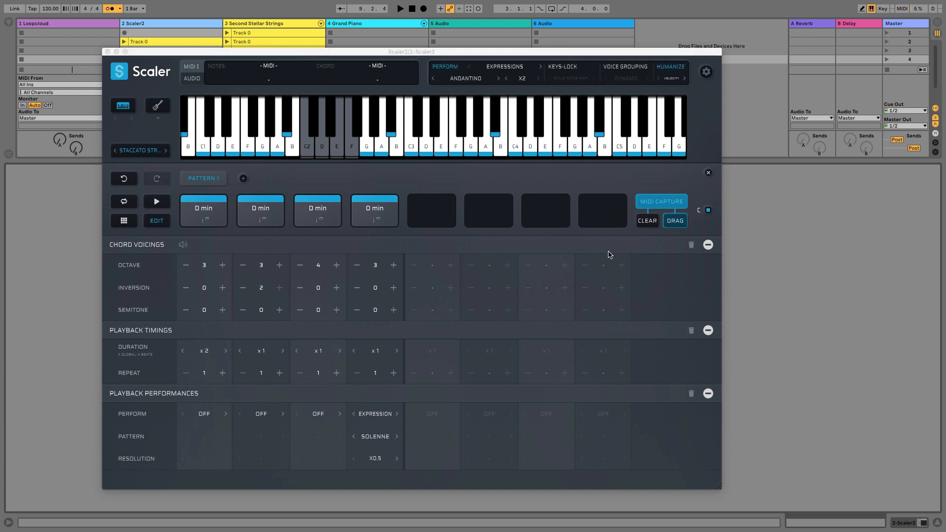
mouse_move(663, 194)
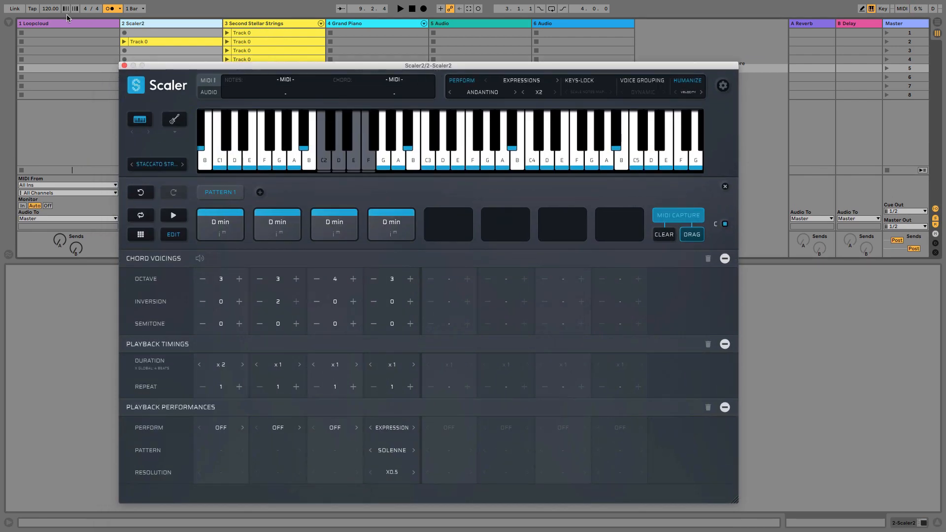
mouse_move(329, 83)
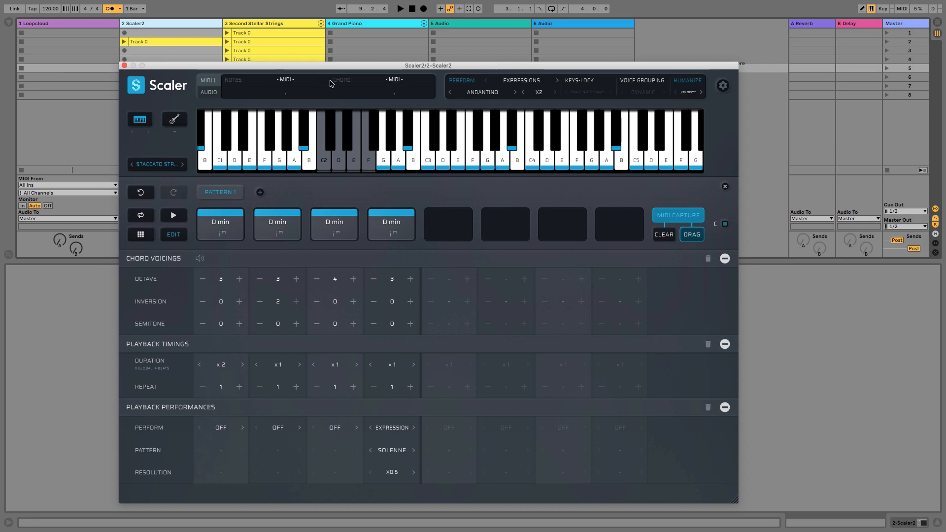